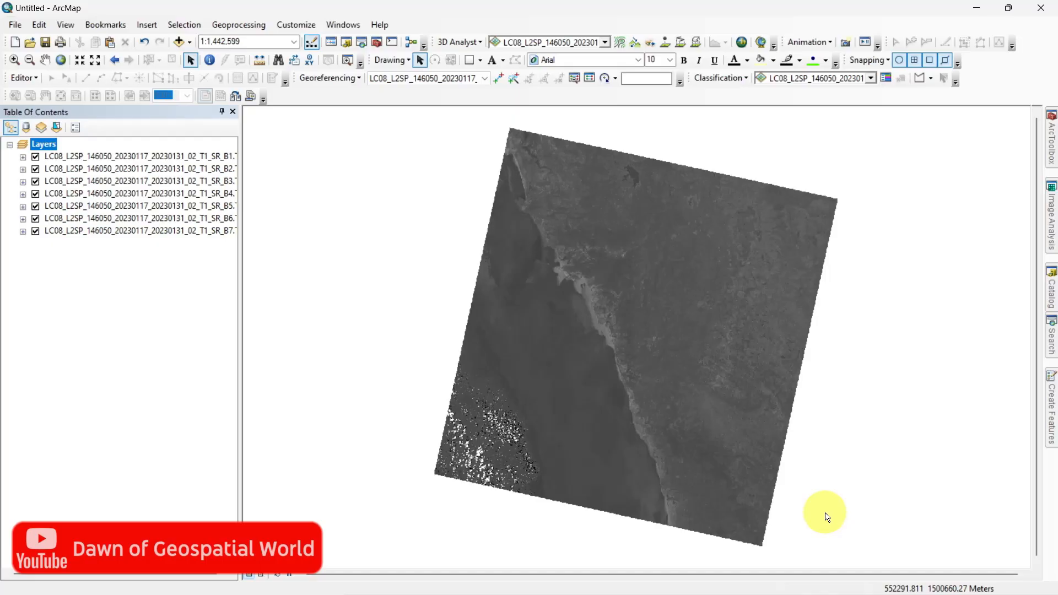
mouse_move(348, 315)
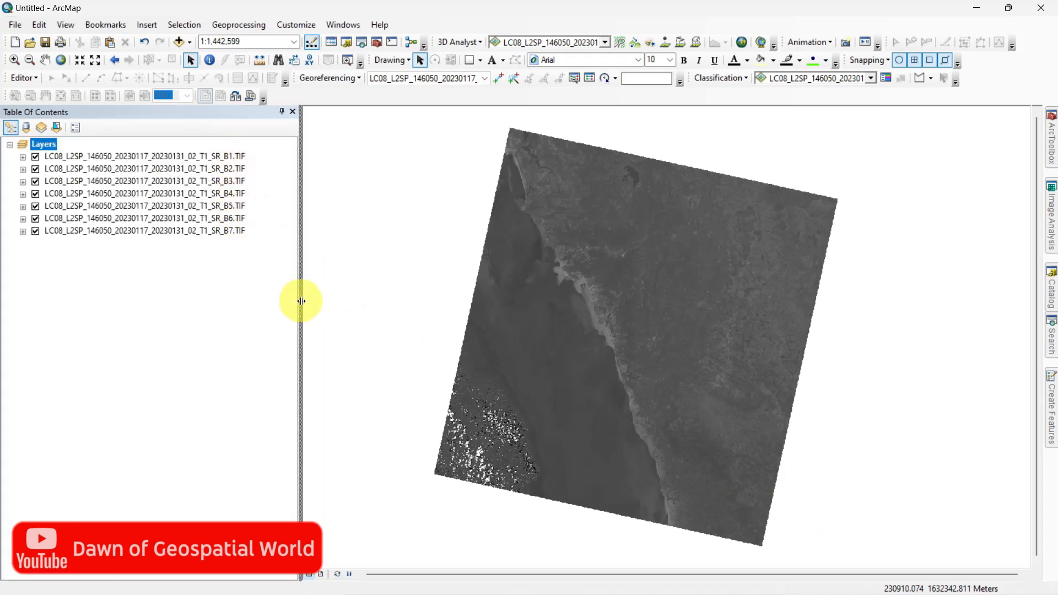
Narrow the Table of Contents to give the map more room
left_click_drag(301, 301, 177, 283)
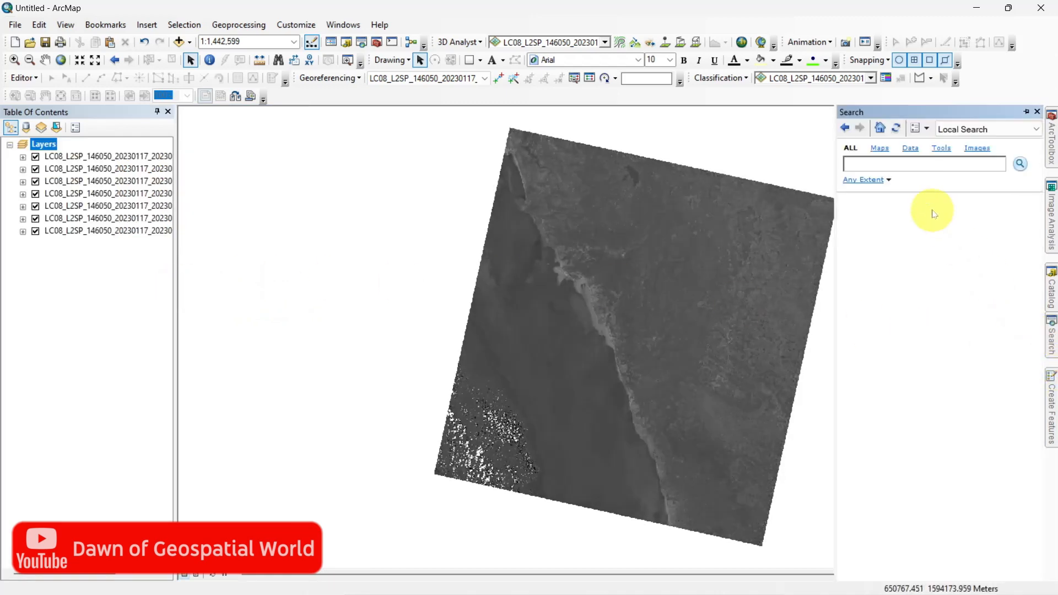
Run Composite Bands on the seven band rasters B1–B7 to create a Composite layer
type("band composite")
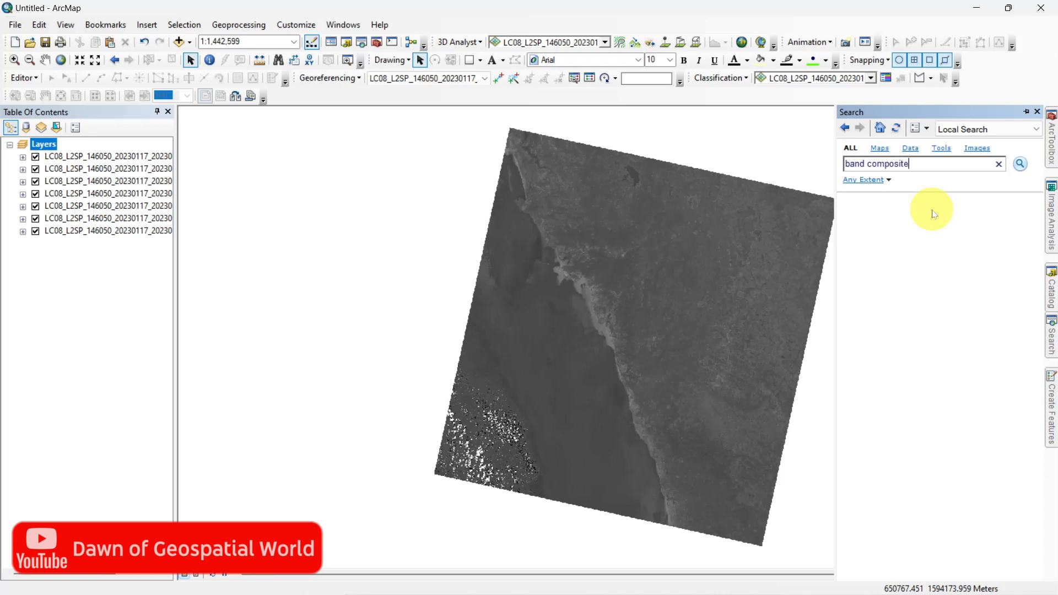
left_click(1019, 163)
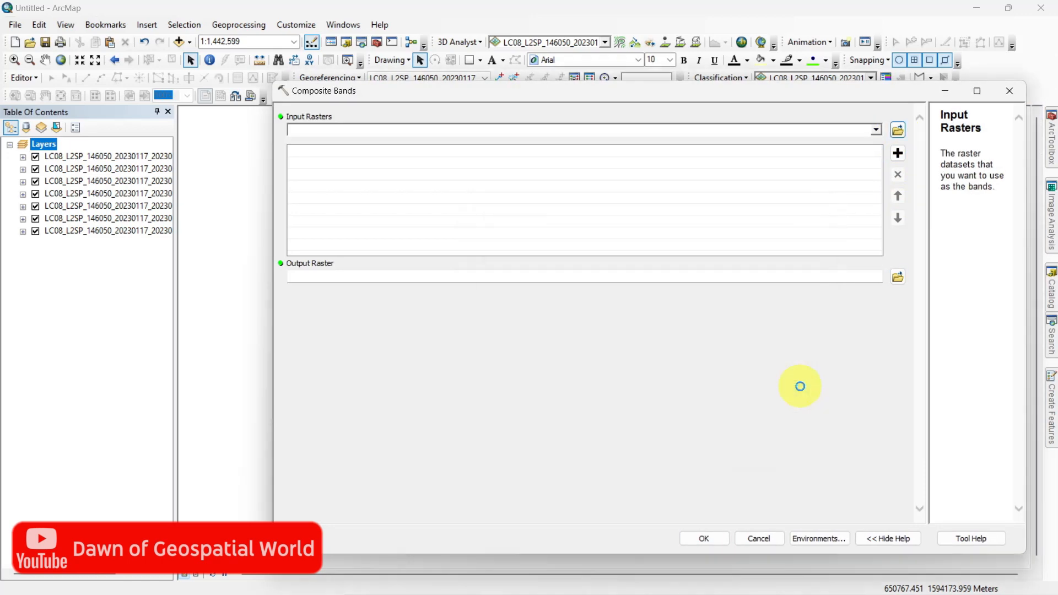
left_click(897, 153)
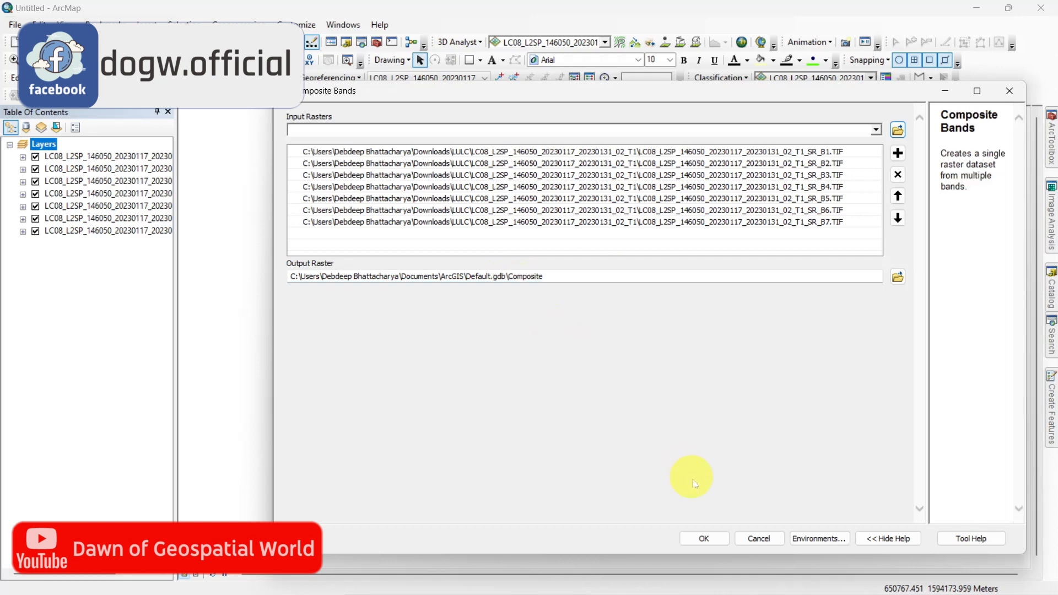
left_click(703, 538)
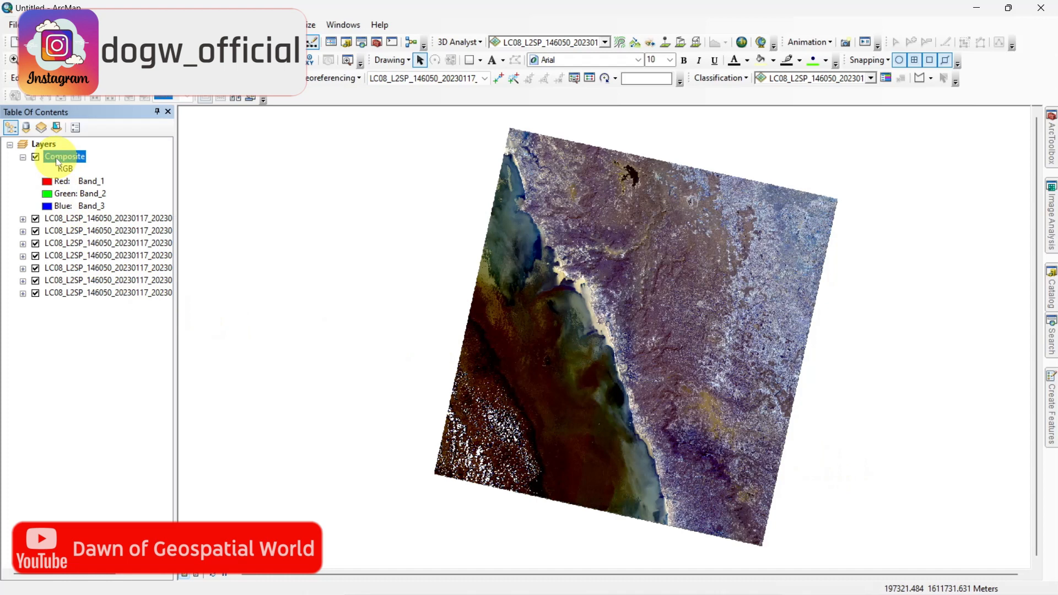
Set the Composite layer symbology to Red Band_4, Green Band_3, Blue Band_2
double_click(65, 156)
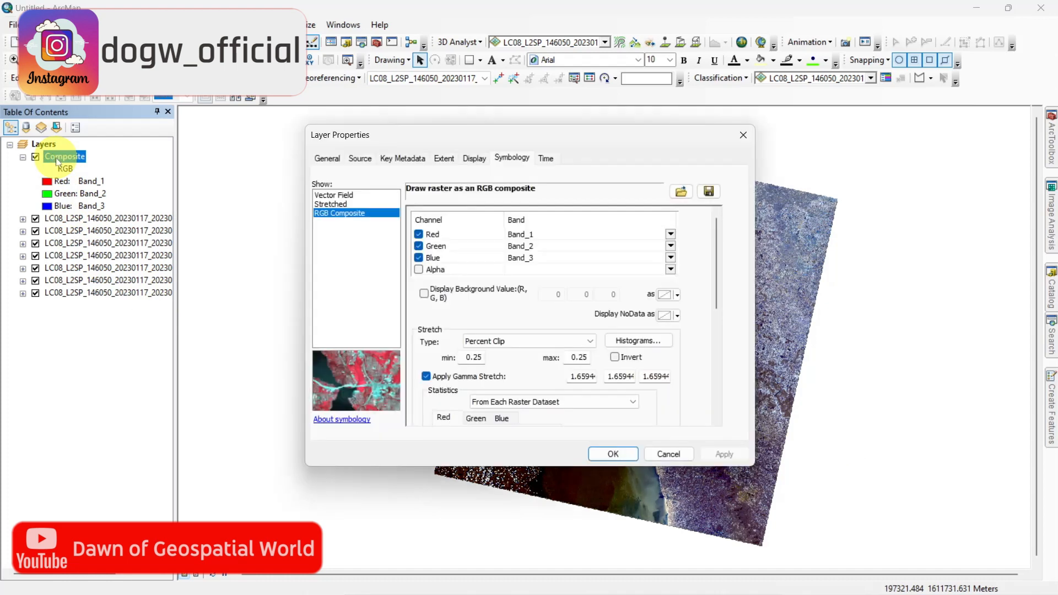
left_click(669, 234)
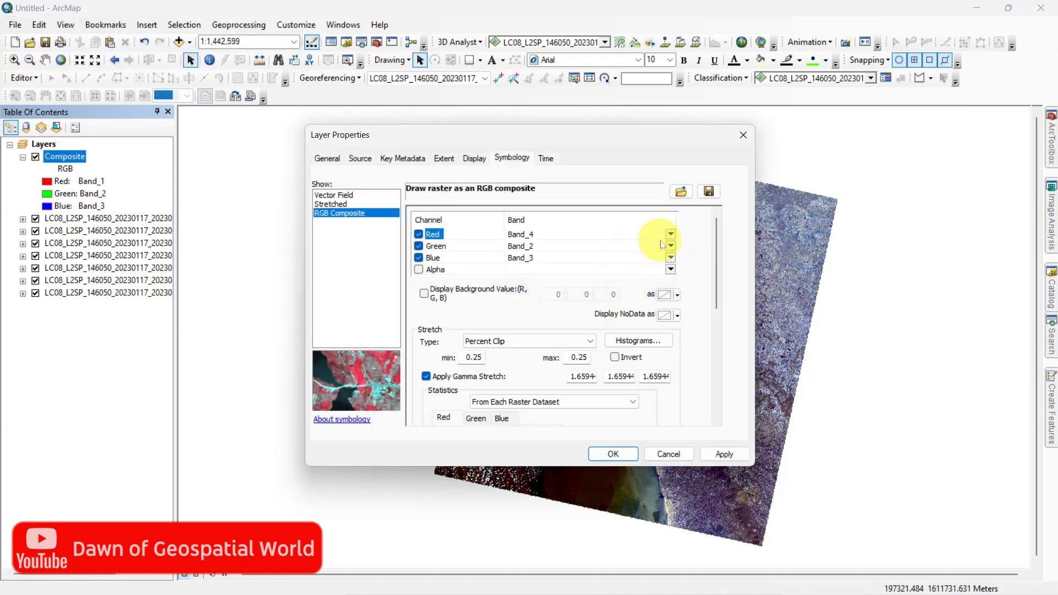
left_click(670, 246)
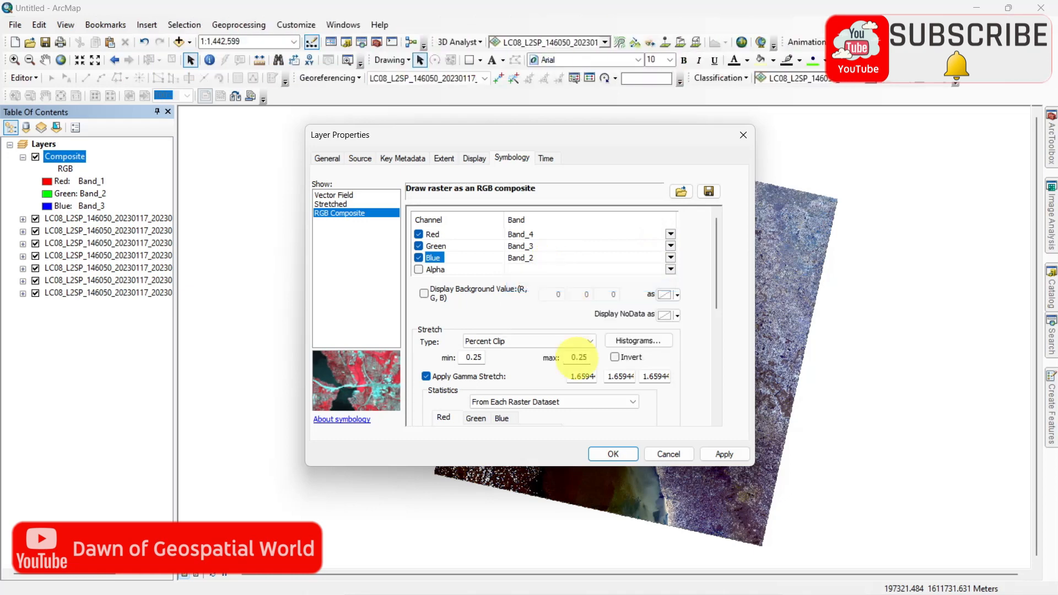
left_click(611, 454)
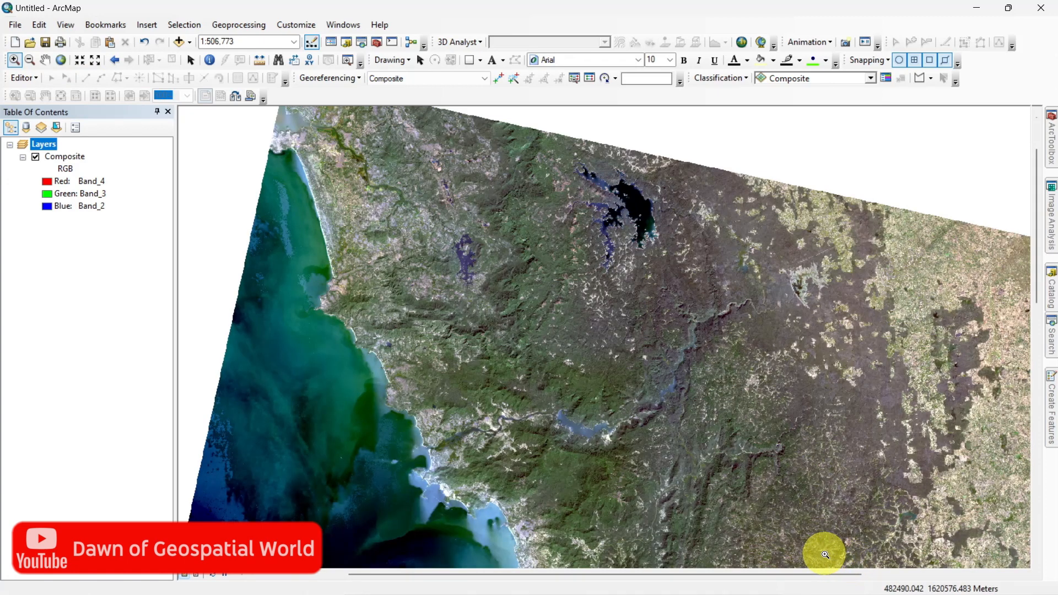
Draw a rectangle graphic around the coastal area of interest on the composite
left_click(480, 60)
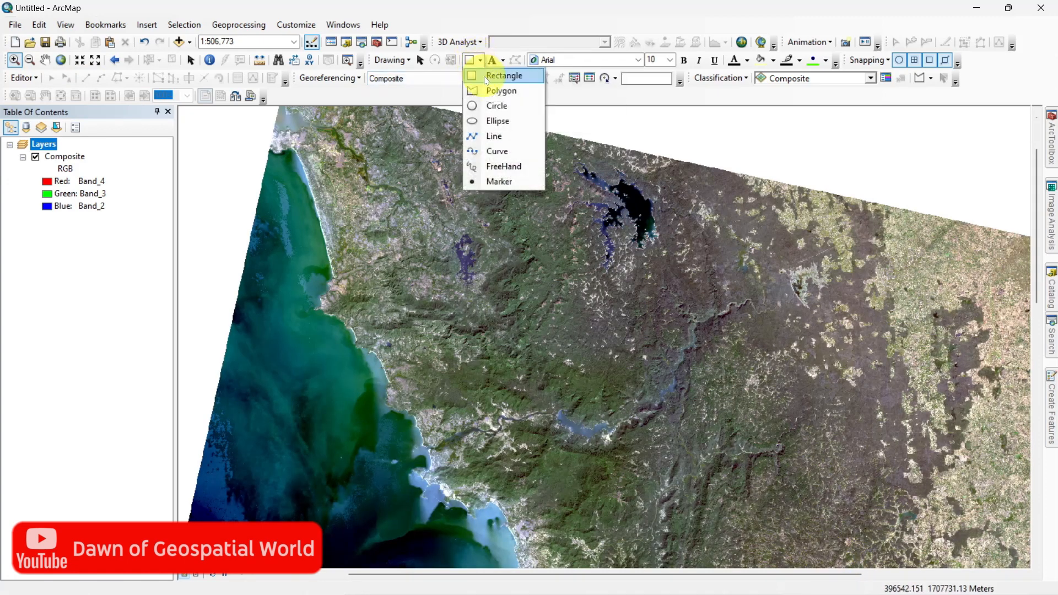
left_click(504, 75)
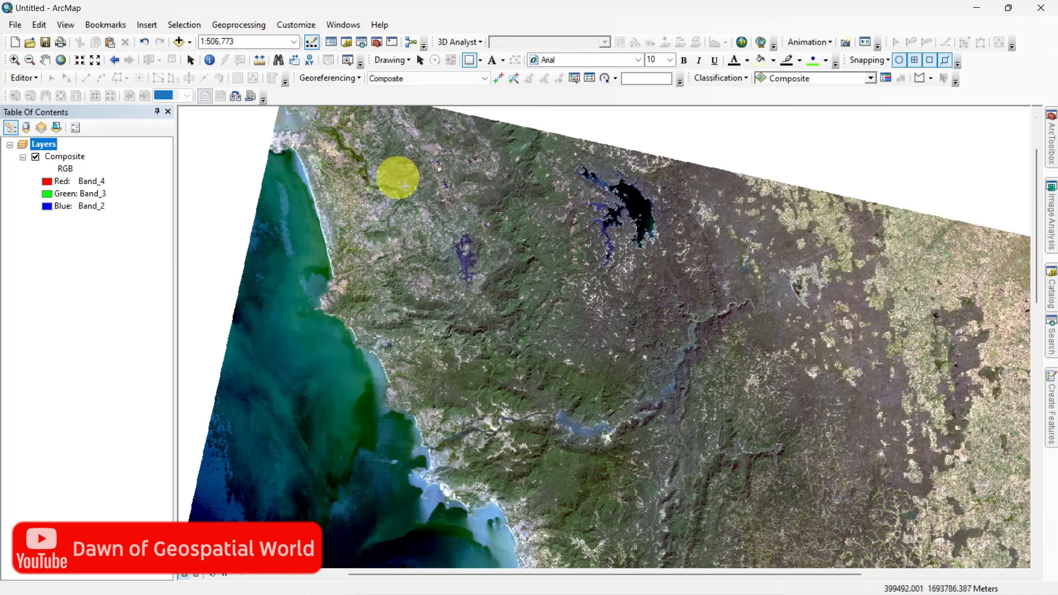
left_click_drag(398, 178, 832, 541)
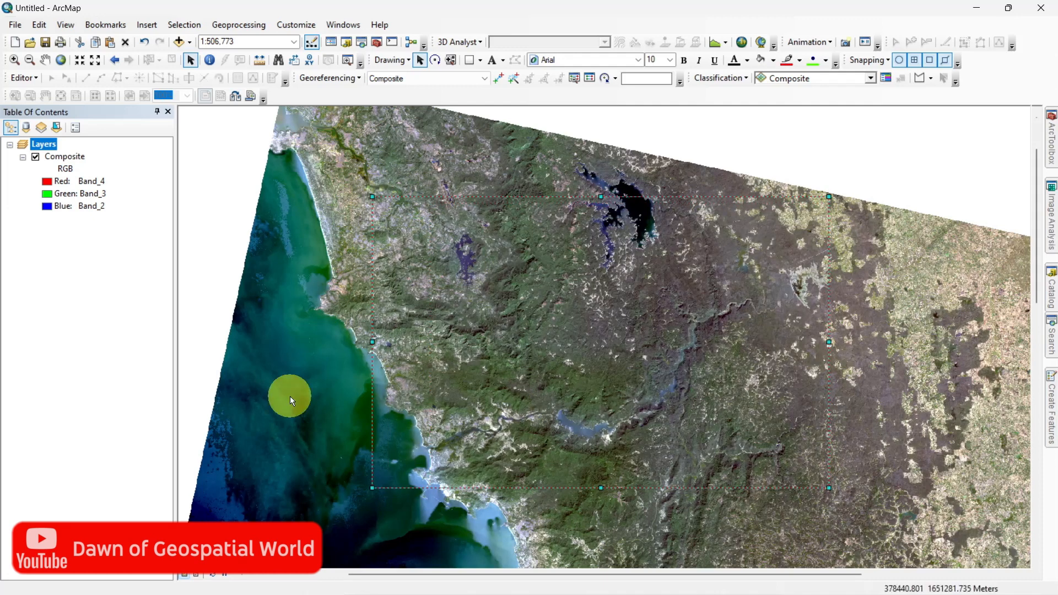
Export the Composite raster clipped to the selected rectangle as Composite_Clip
right_click(64, 156)
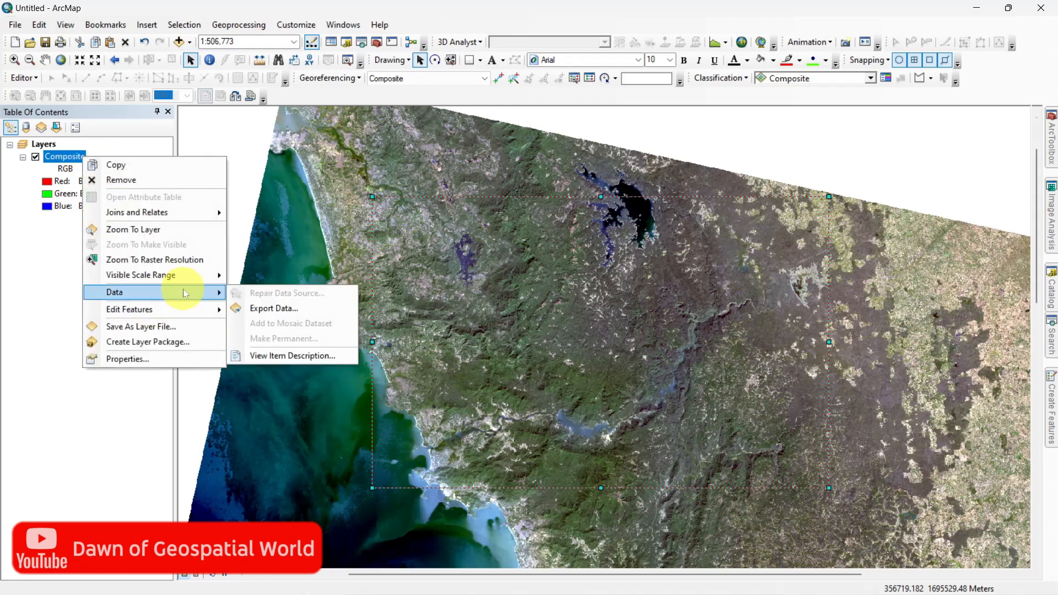
left_click(273, 309)
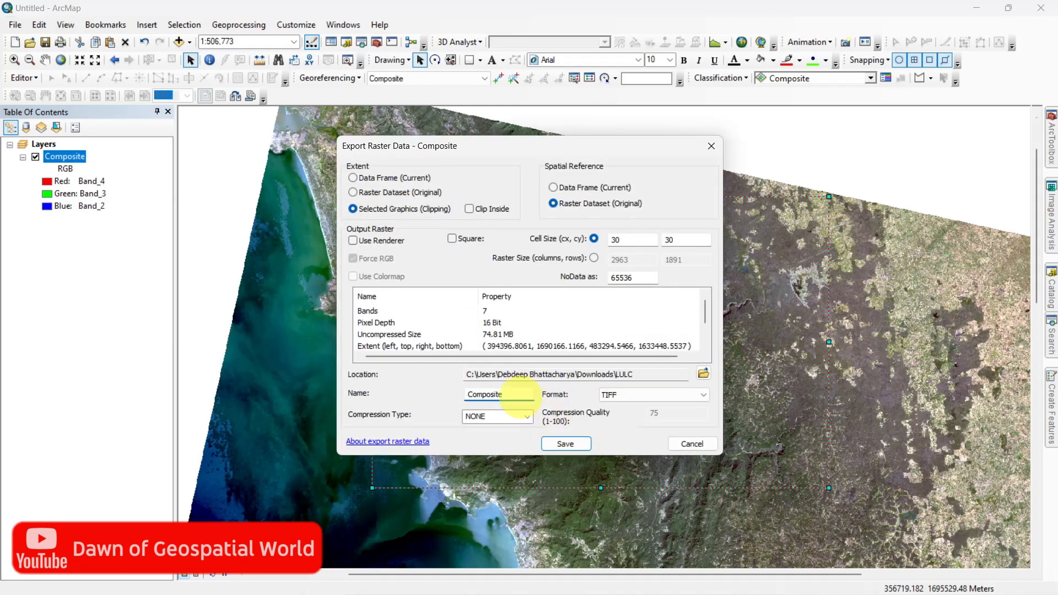
left_click(564, 443)
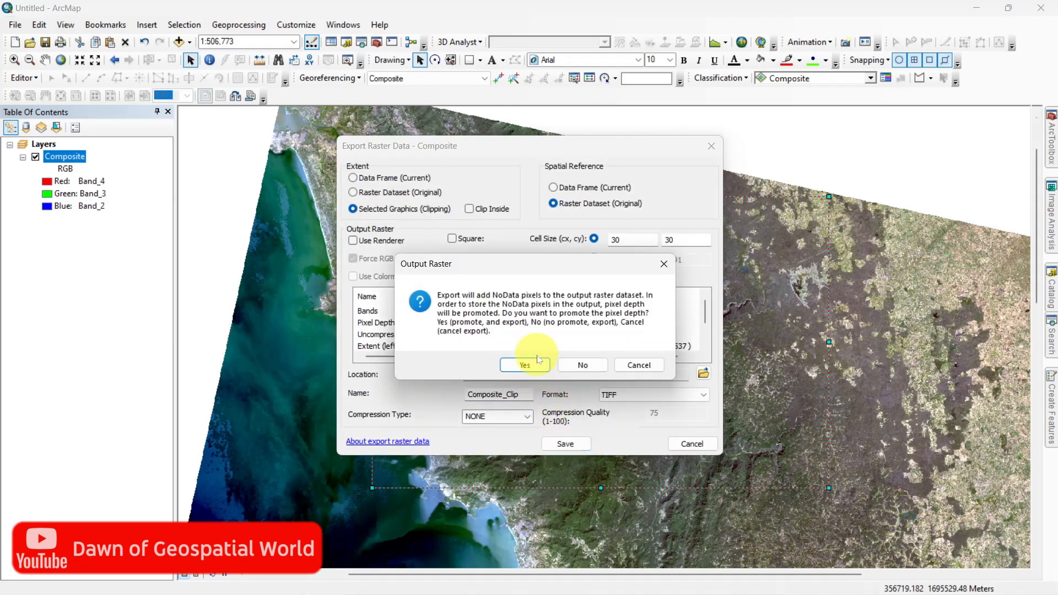
left_click(525, 364)
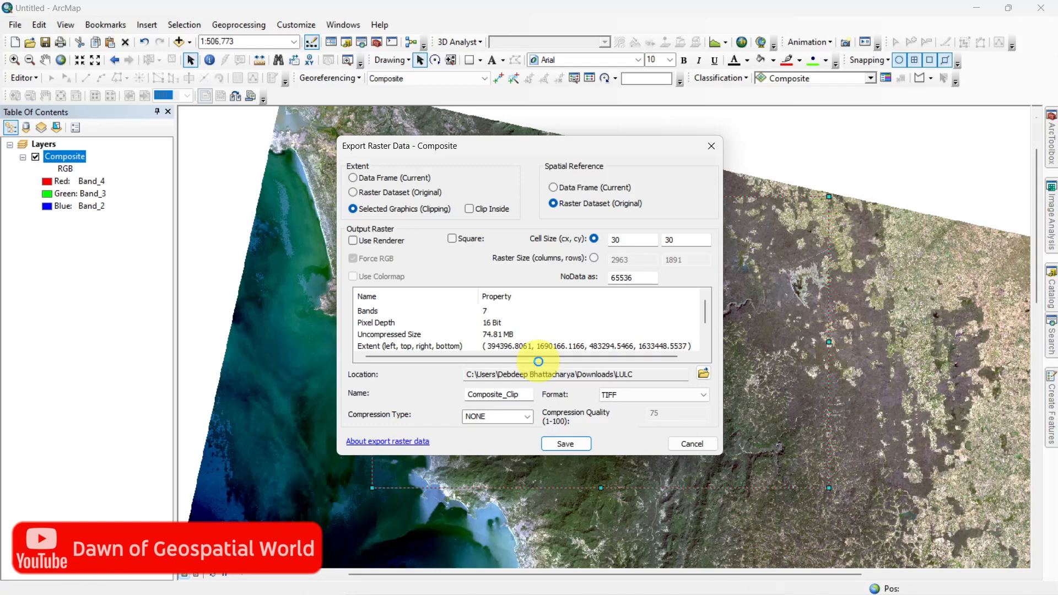
left_click(565, 443)
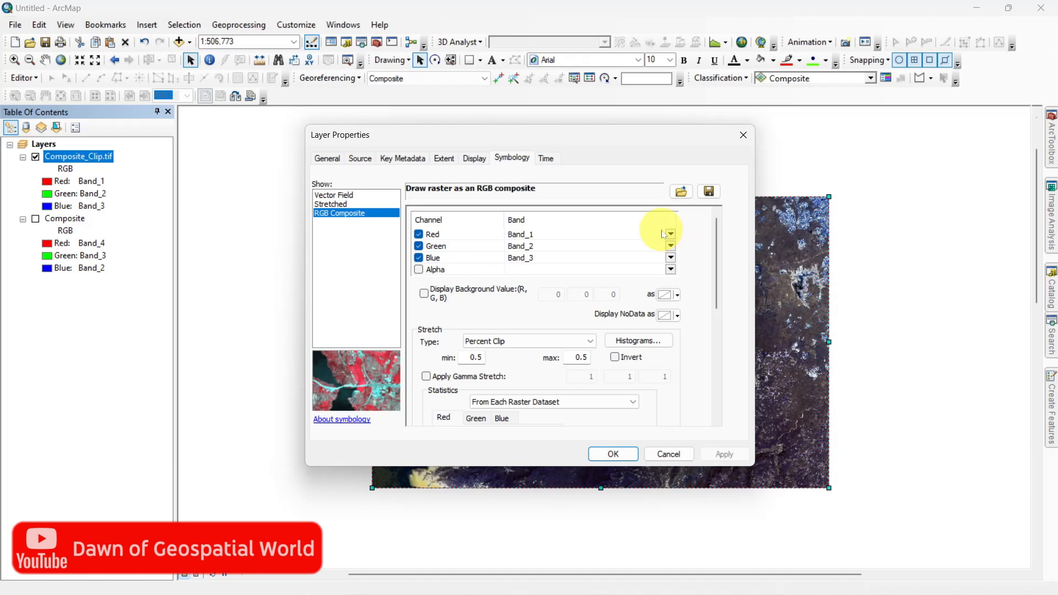
Display Composite_Clip.tif as bands 4-3-2 and zoom the map to it
left_click(670, 245)
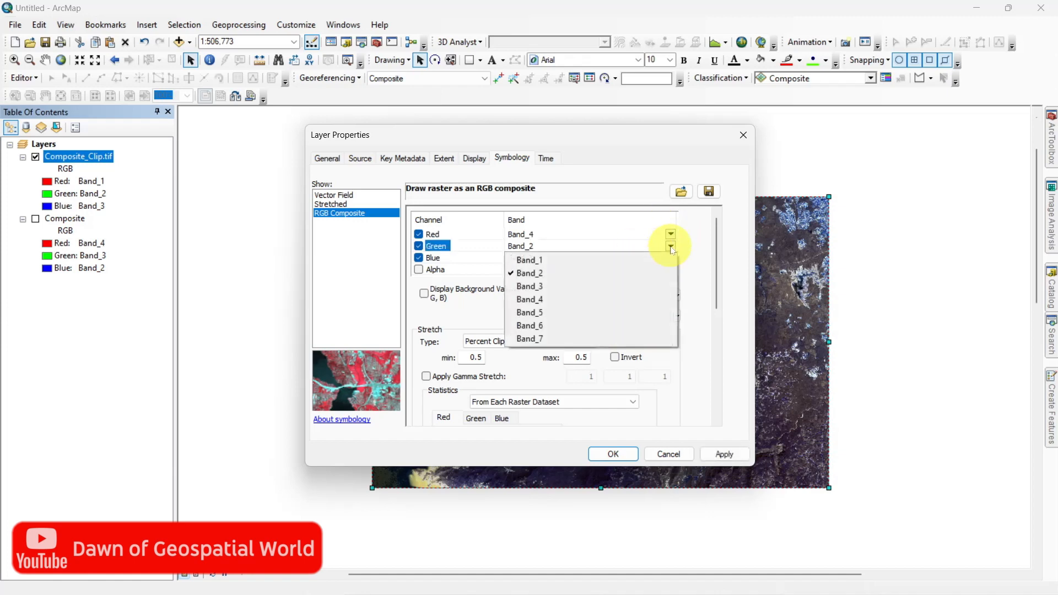
left_click(529, 286)
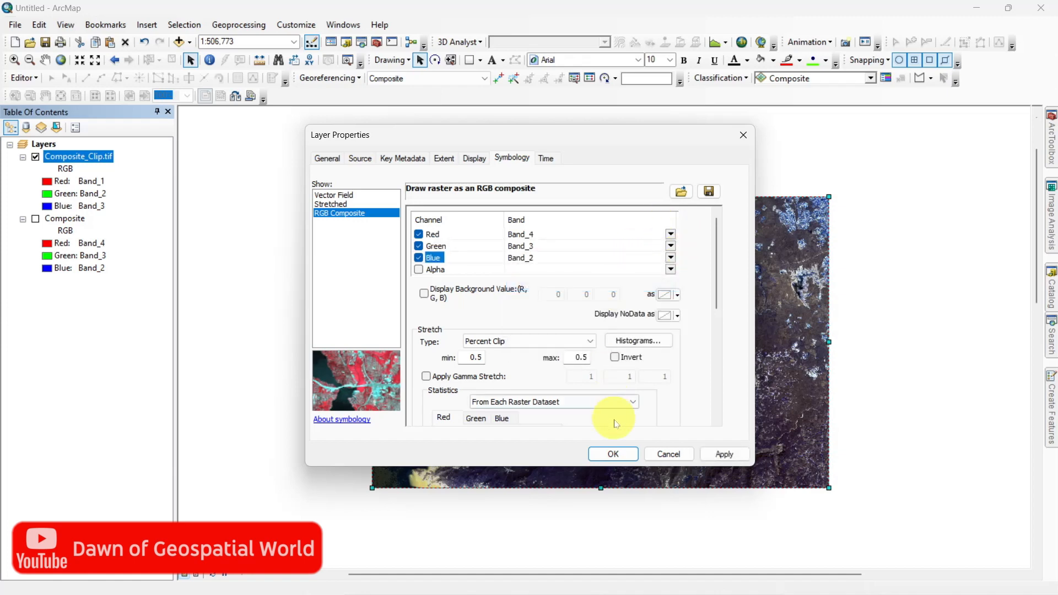
left_click(611, 453)
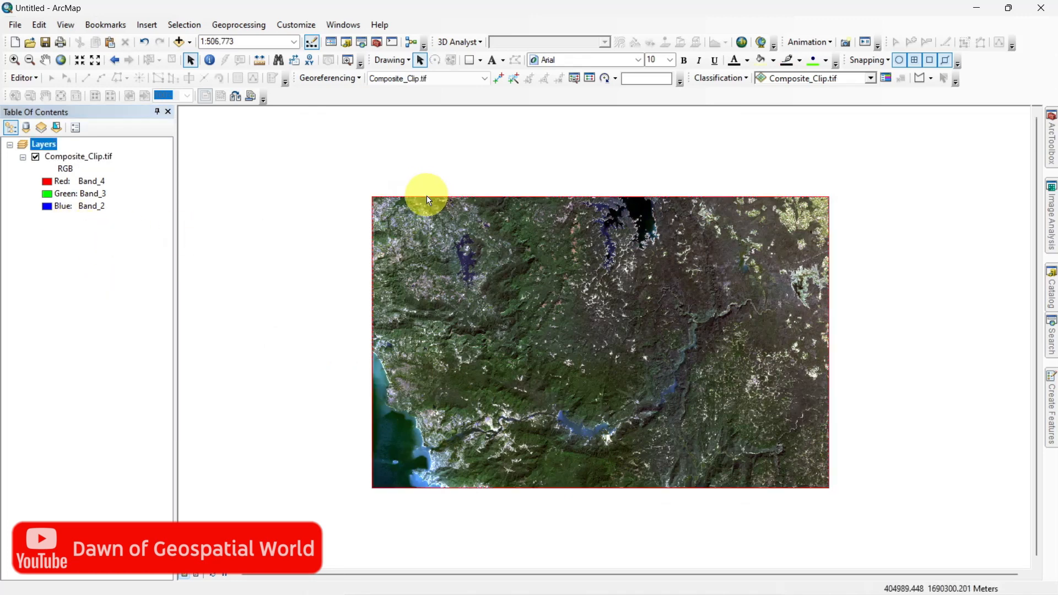
left_click(60, 60)
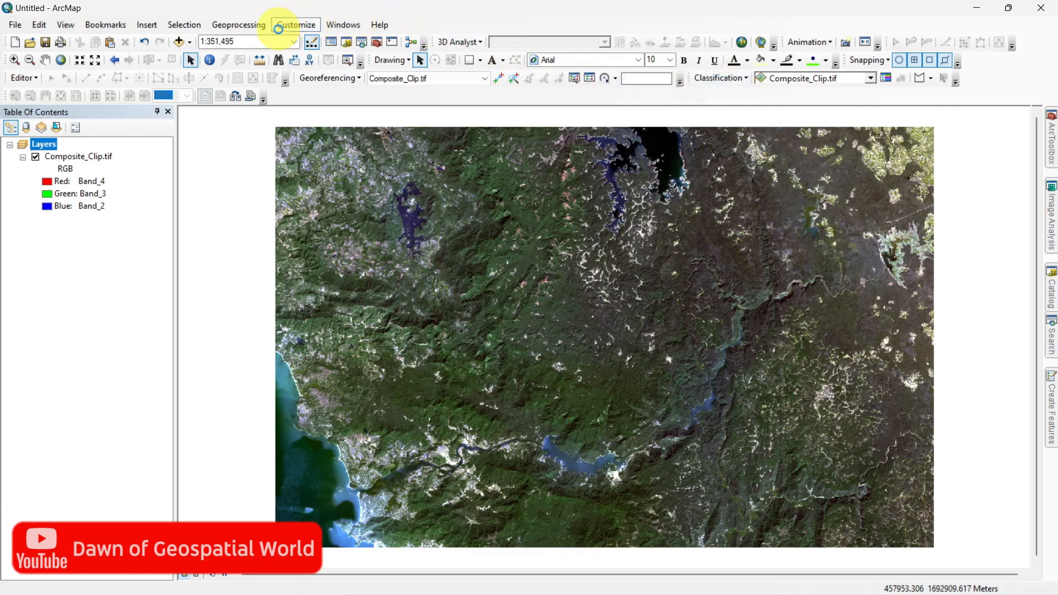
Confirm the Spatial Analyst extension is enabled, then open Composite_Clip.tif's layer properties
left_click(296, 25)
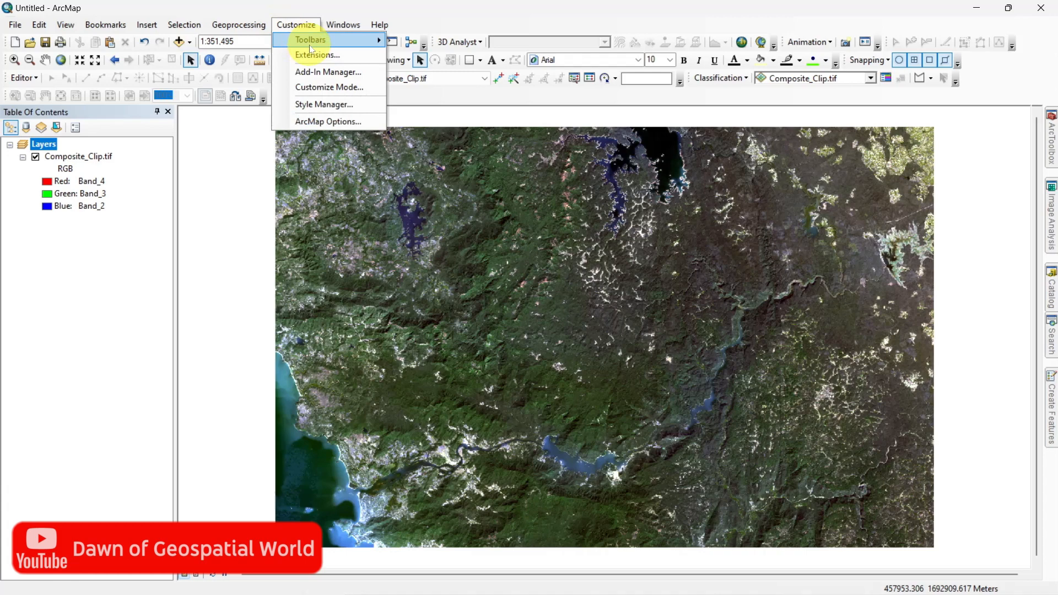
left_click(309, 40)
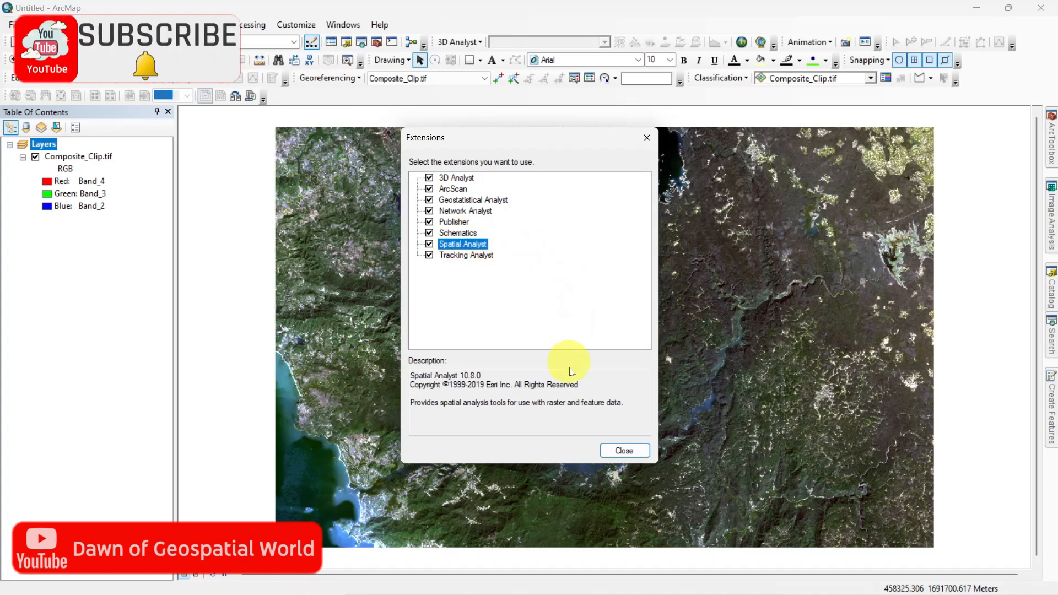
left_click(622, 450)
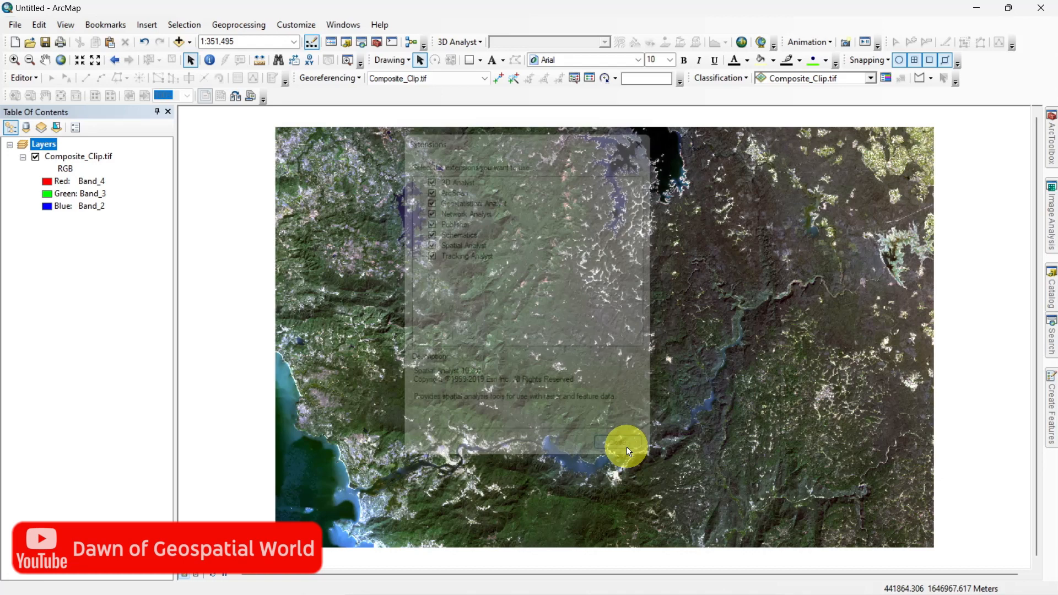
double_click(78, 156)
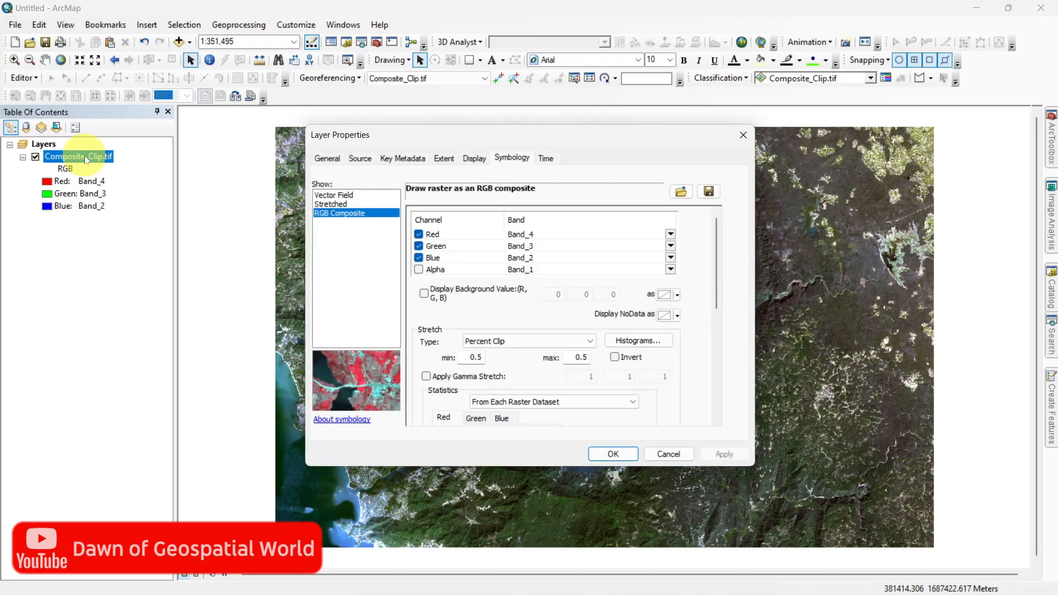
Set Composite_Clip.tif symbology to Red Band_5, Green Band_4, Blue Band_3
left_click(670, 234)
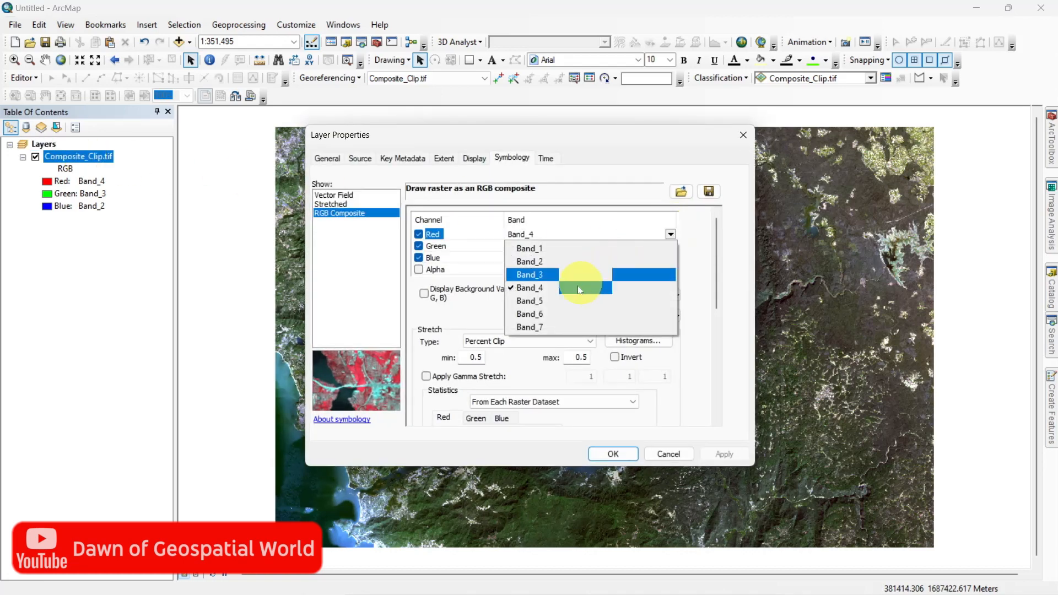
left_click(529, 301)
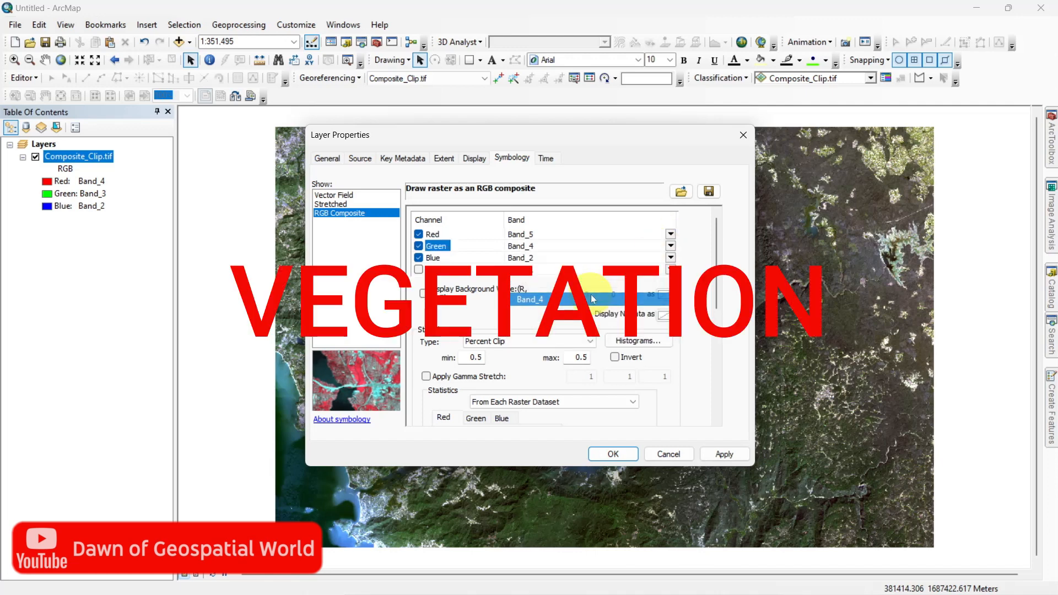
left_click(670, 257)
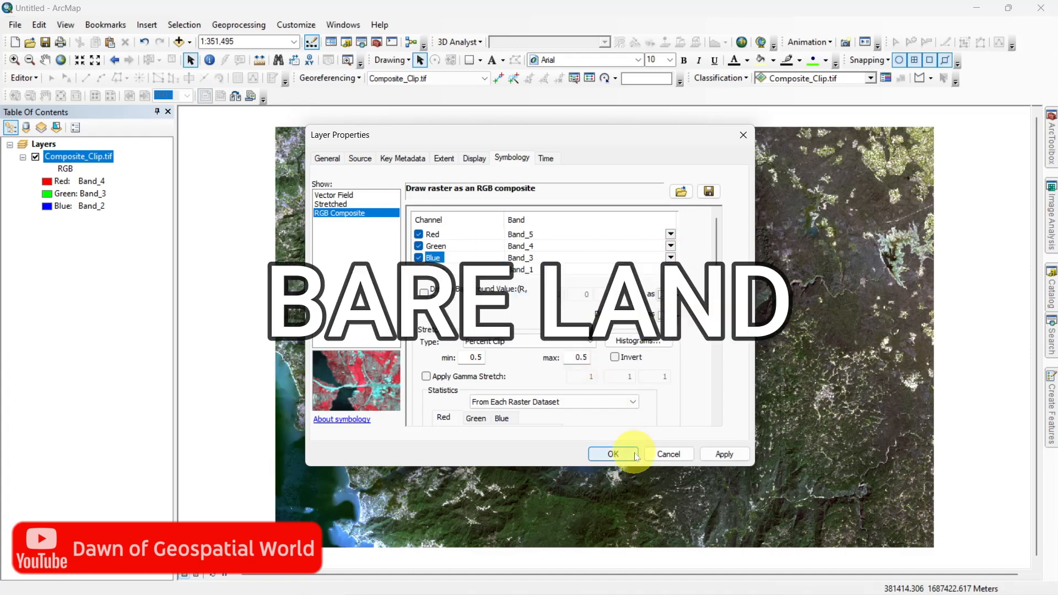
left_click(611, 453)
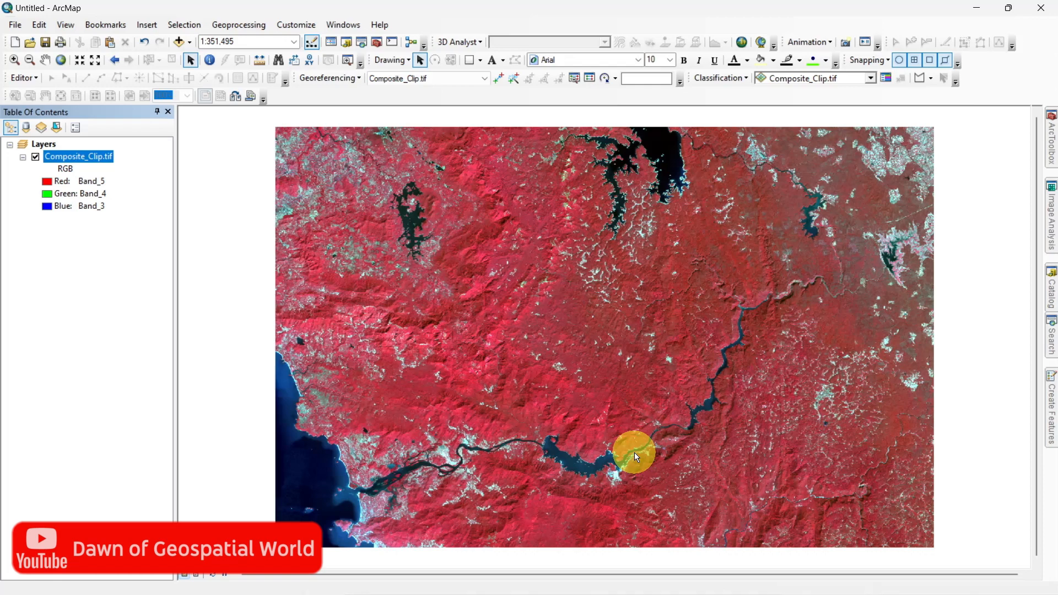
Outline a water training sample over the reservoir with the Classification polygon tool
left_click(886, 78)
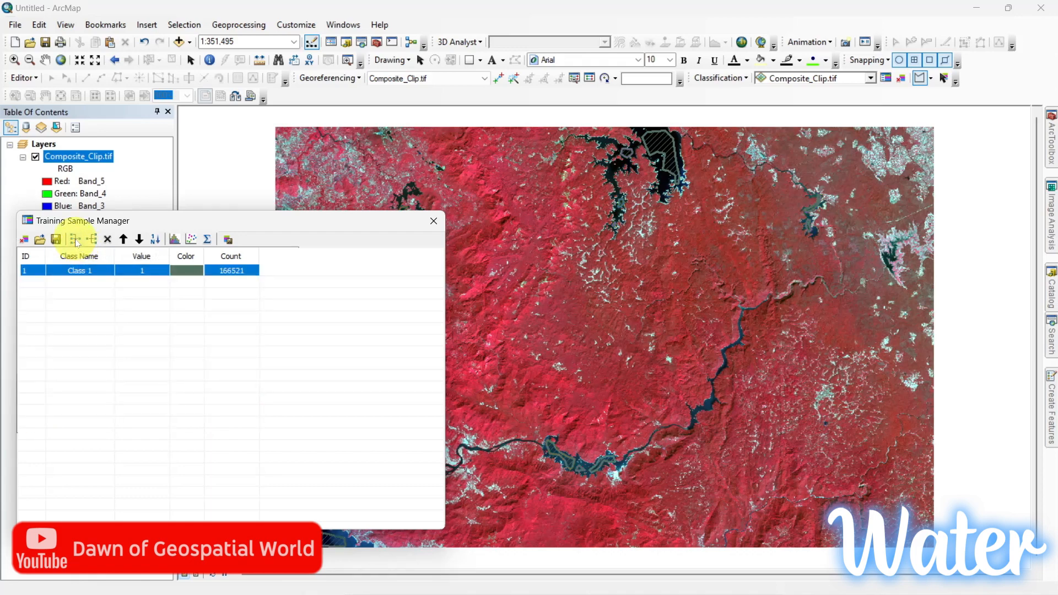
Rename training Class 1 to Water and give it a blue colour
double_click(79, 270)
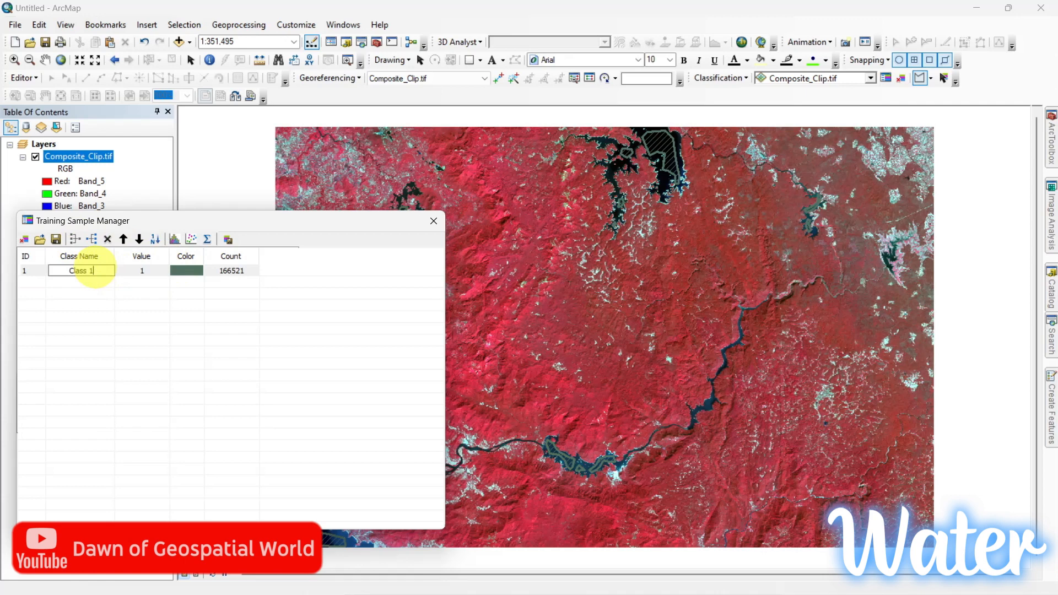
type("Water")
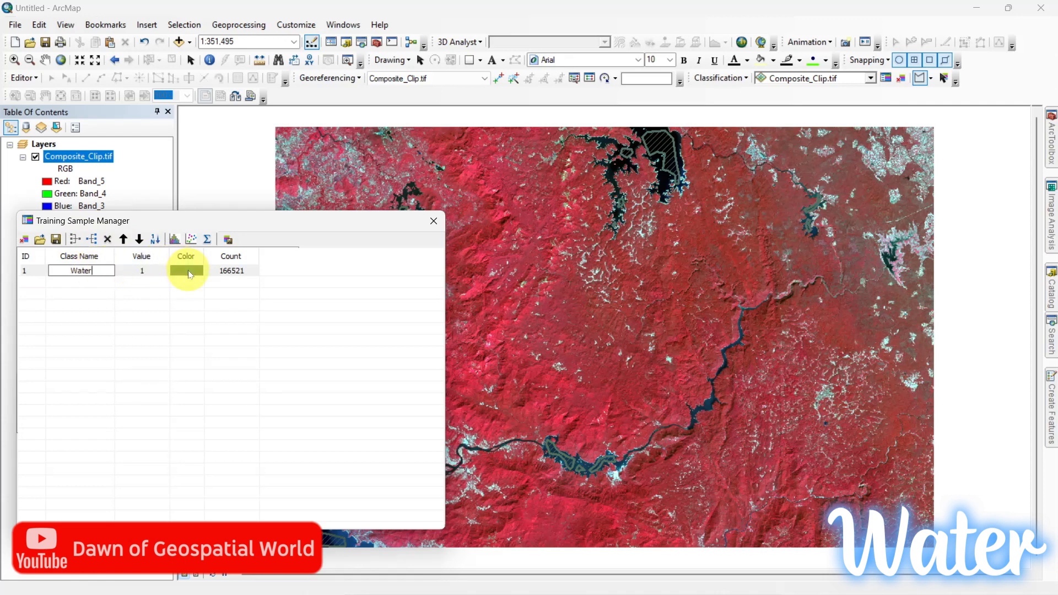
left_click(187, 271)
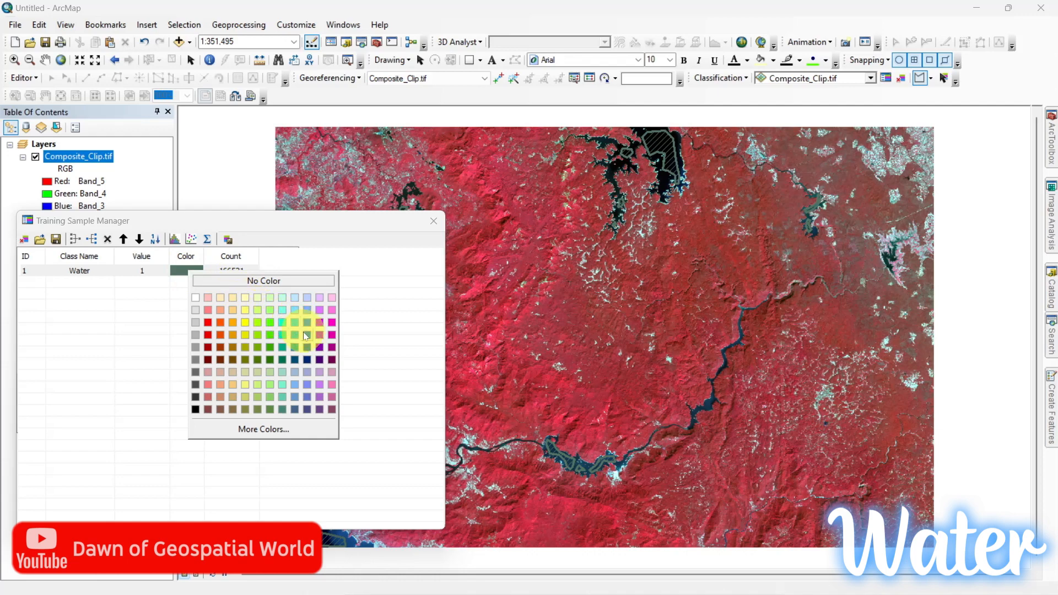
left_click(305, 333)
type("Vegetation")
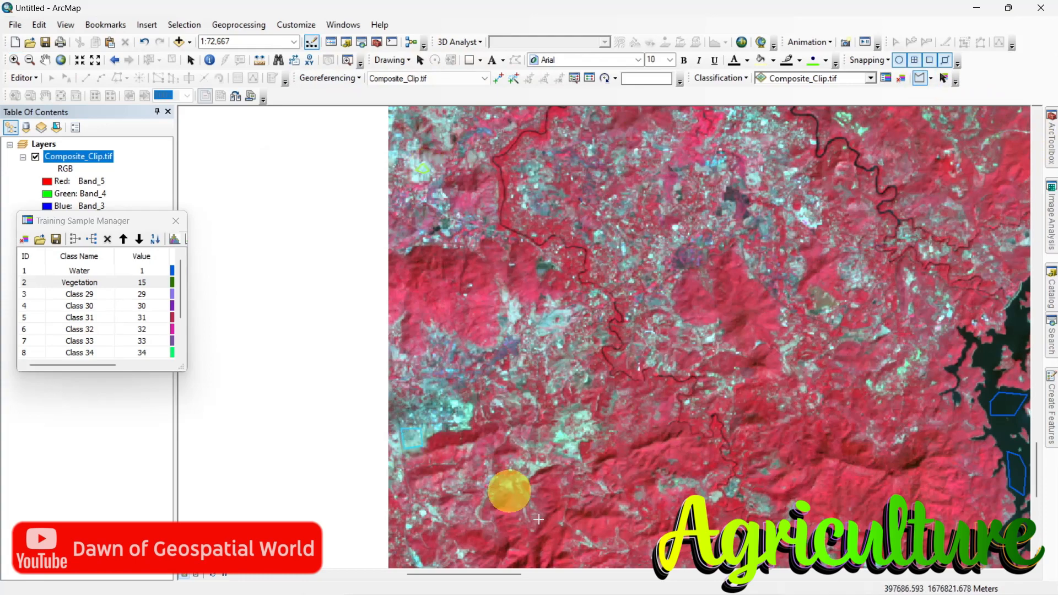
Merge the remaining sample rows into Urban, Agriculture and Barren Land classes, each coloured
left_click(74, 238)
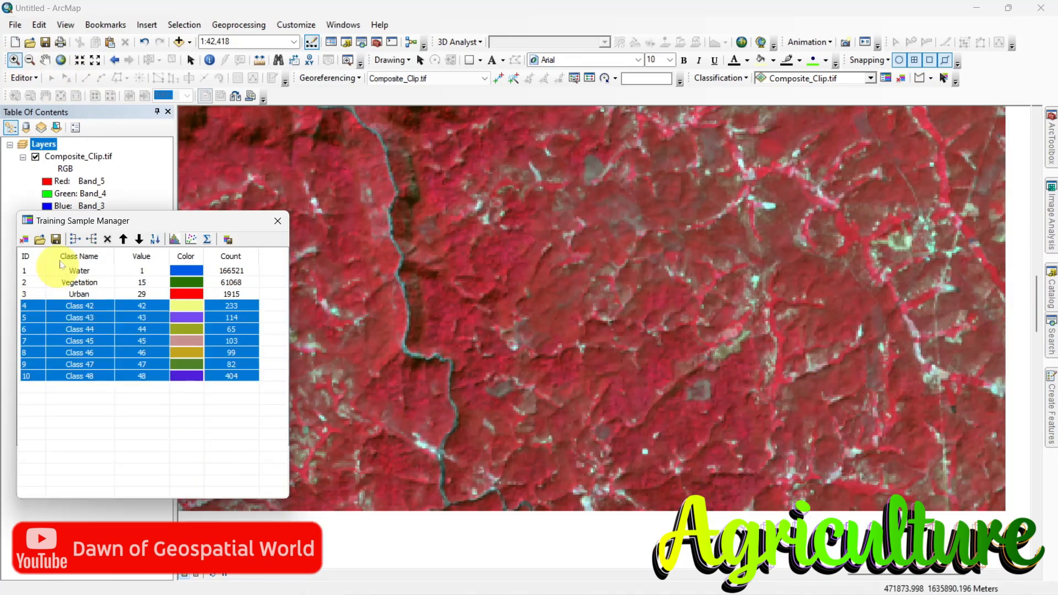
left_click(185, 305)
type("Agriculture")
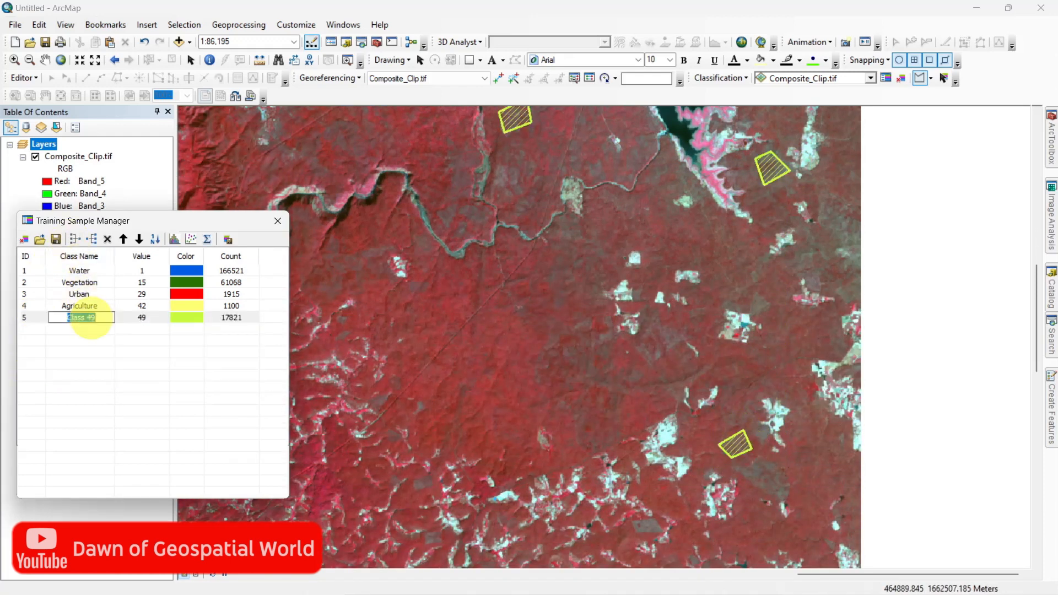
left_click(186, 317)
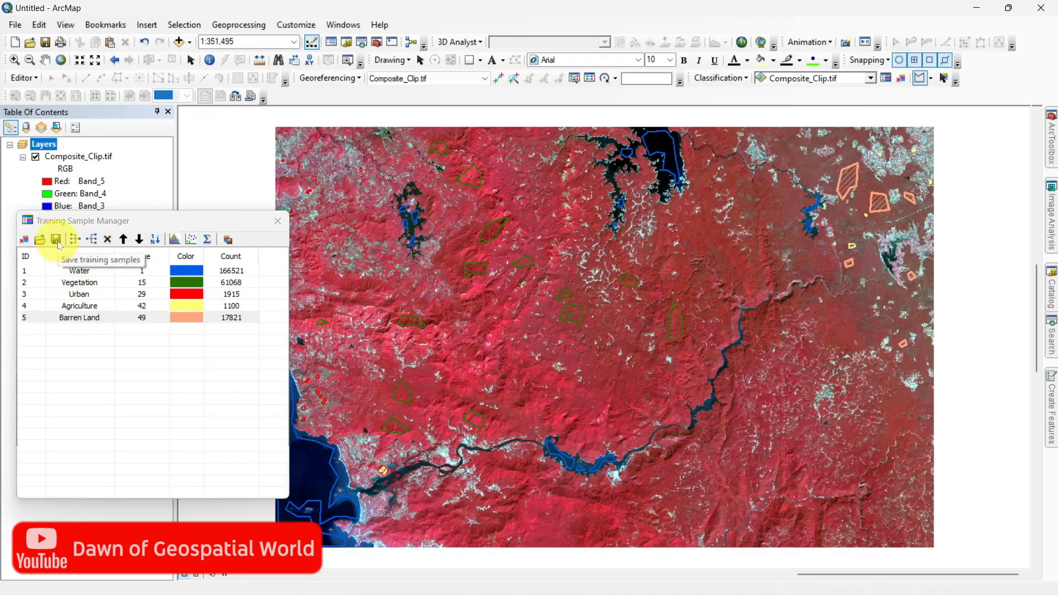
left_click(56, 240)
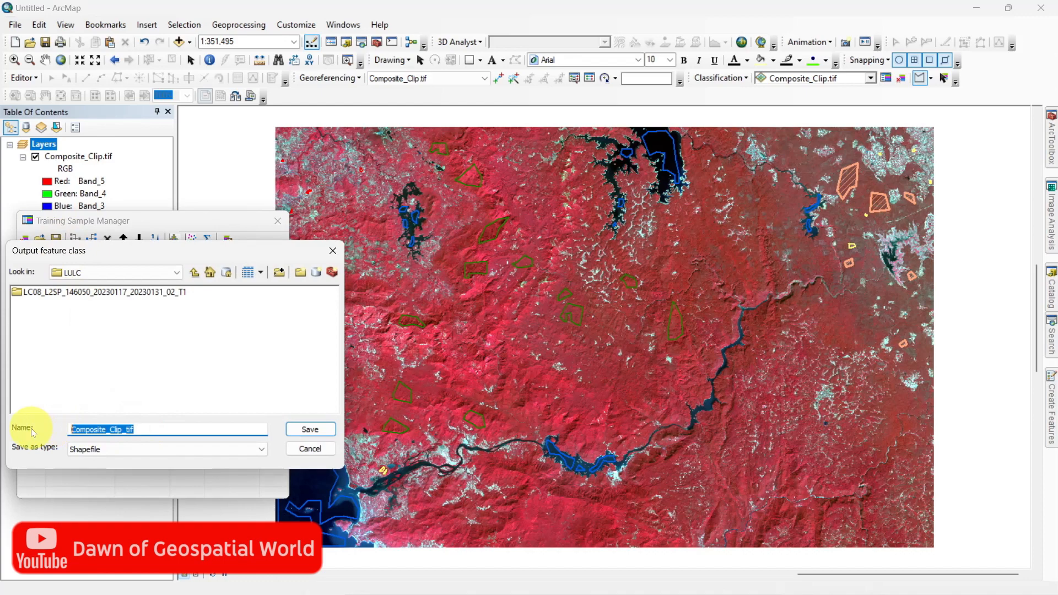
Save the five training classes as the shapefile Classification_Classes in the LULC folder
type("Classification_Classes")
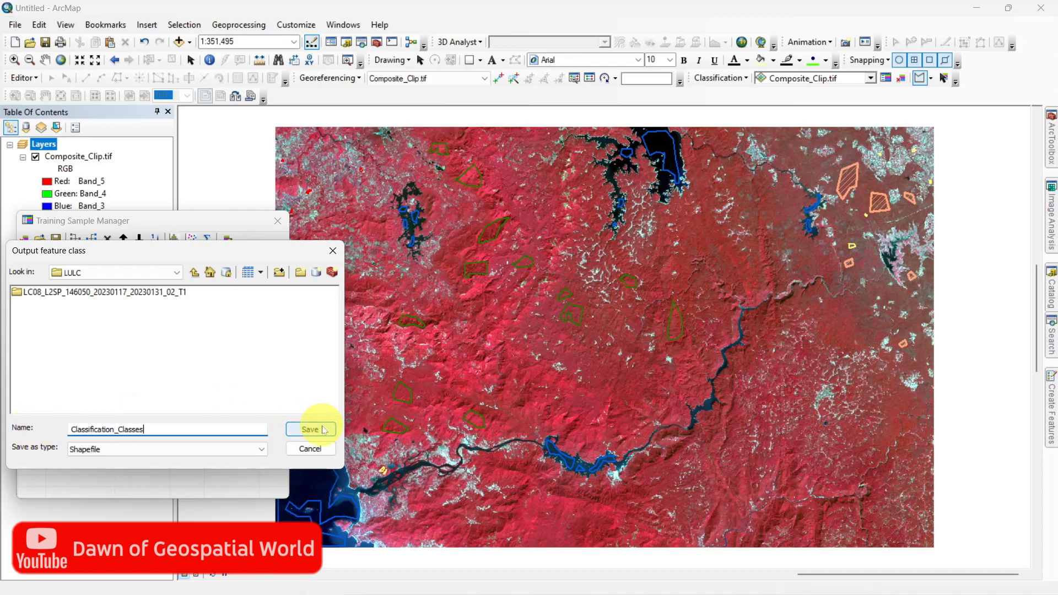
left_click(309, 429)
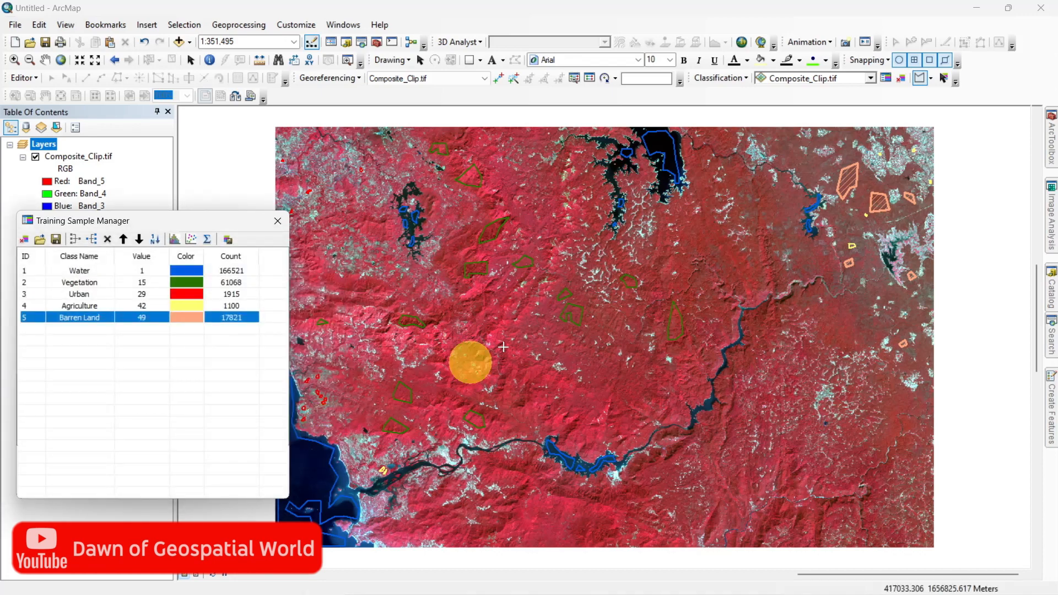
mouse_move(870, 79)
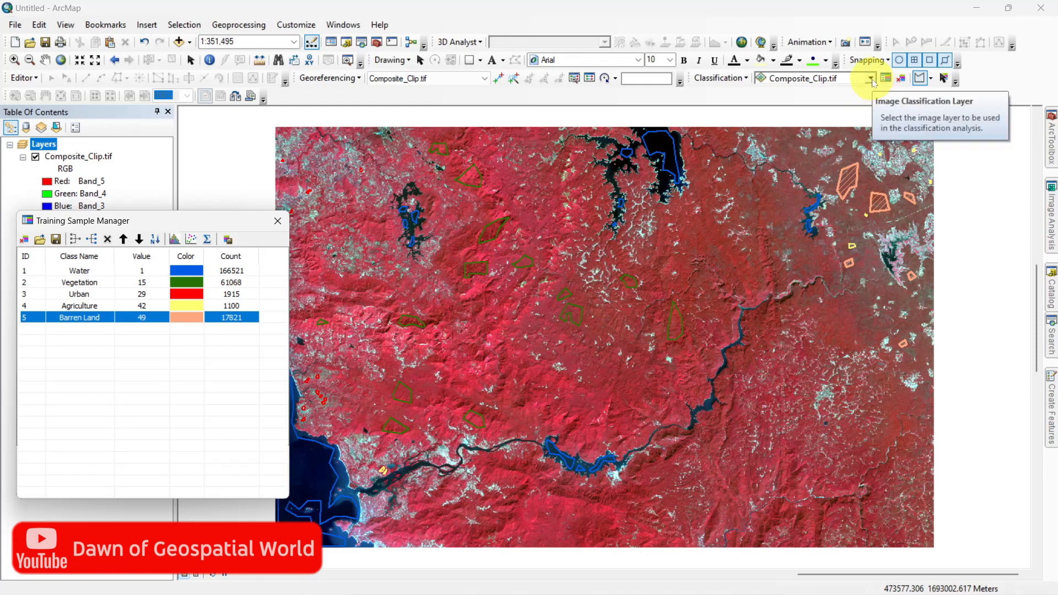
Run Interactive Supervised Classification on Composite_Clip.tif using the training classes
left_click(809, 78)
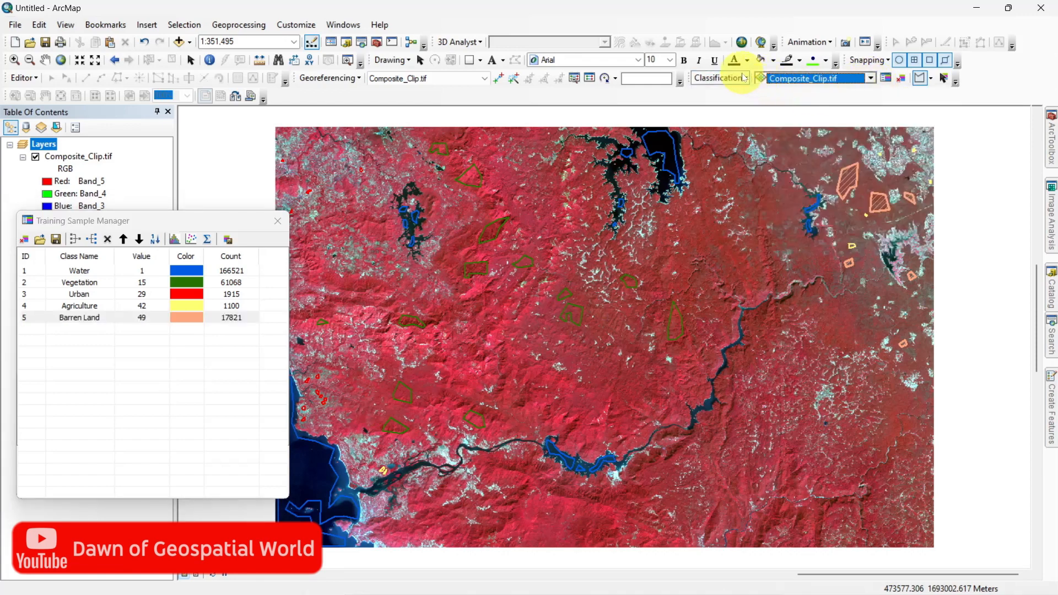
left_click(718, 78)
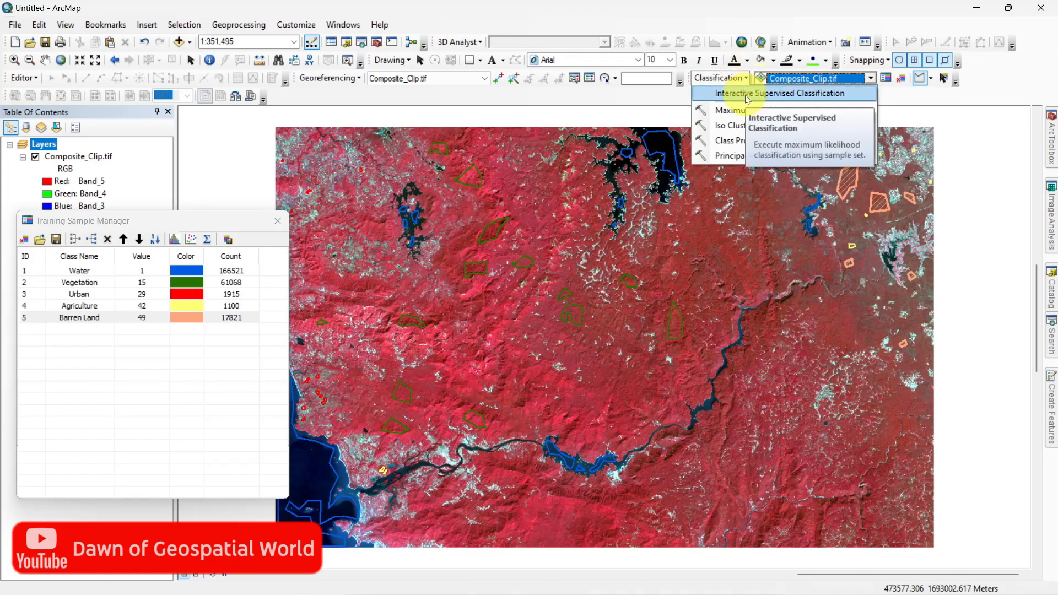
left_click(772, 93)
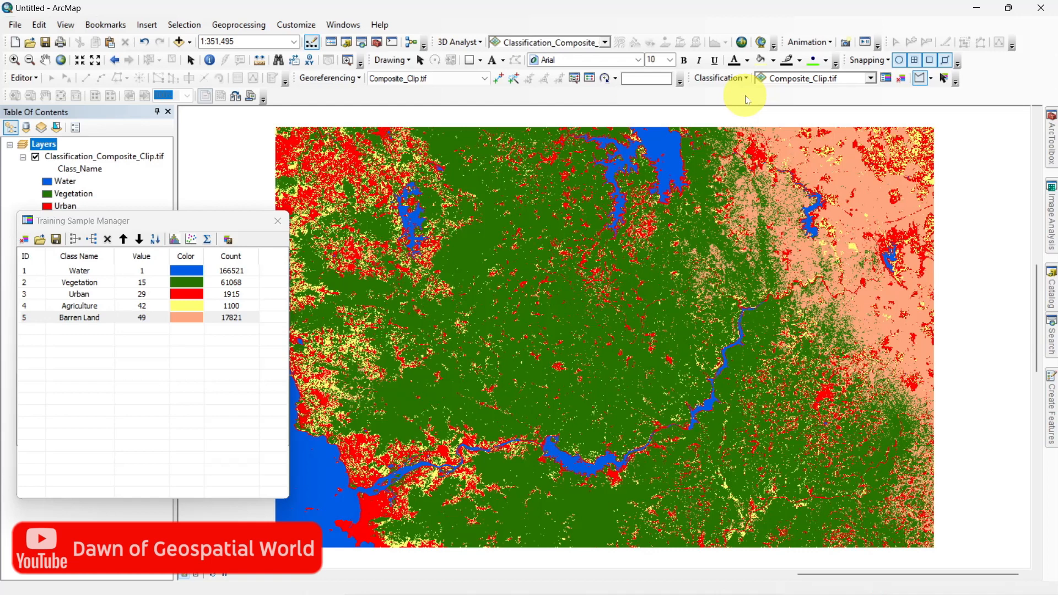
mouse_move(660, 123)
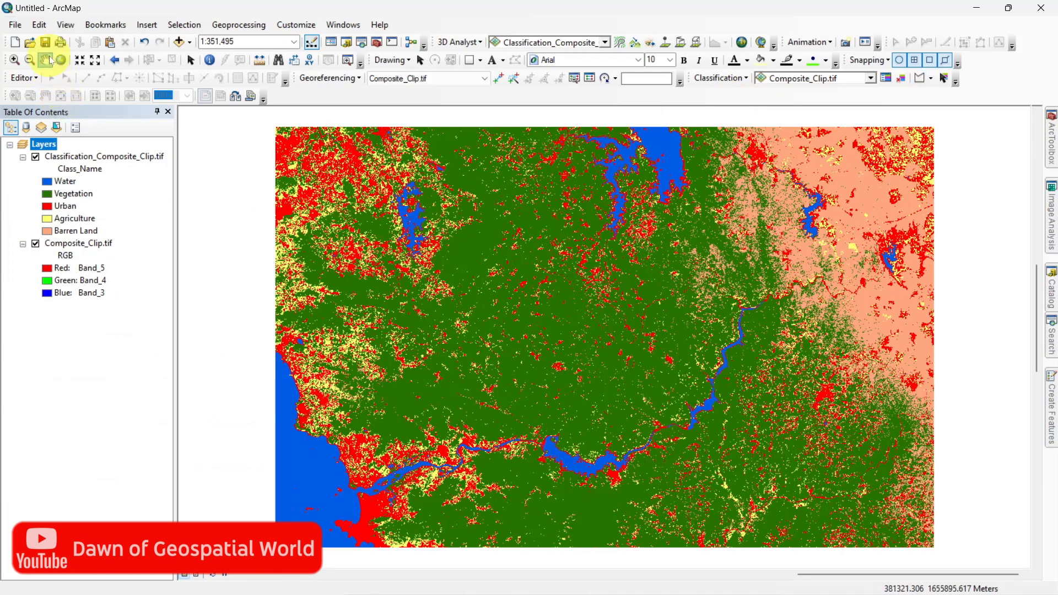
Close the Training Sample Manager and toggle Classification_Composite_Clip.tif to compare with the composite
left_click(35, 156)
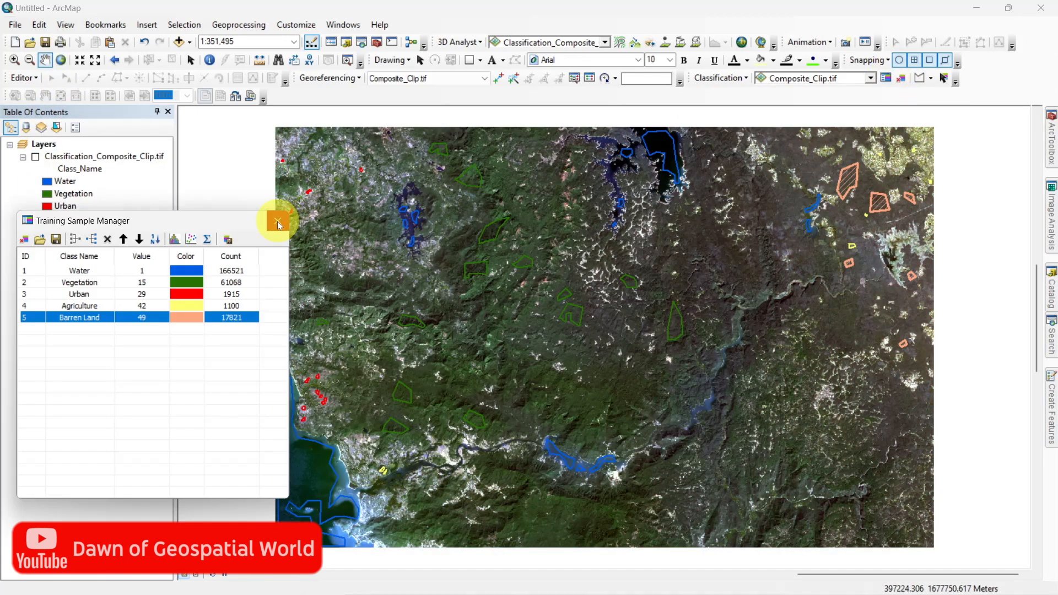
left_click(278, 223)
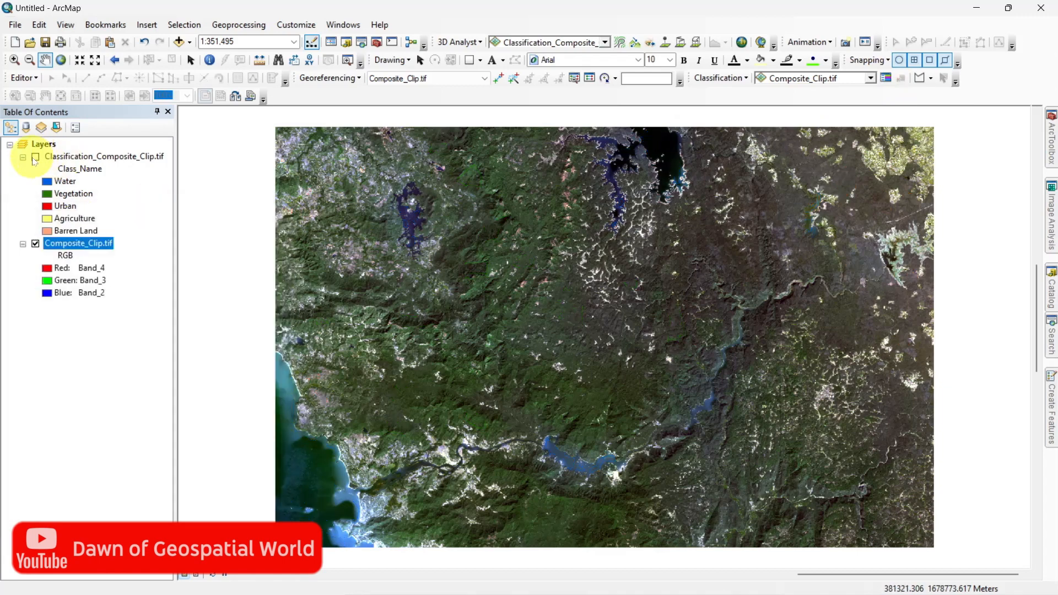
left_click(35, 156)
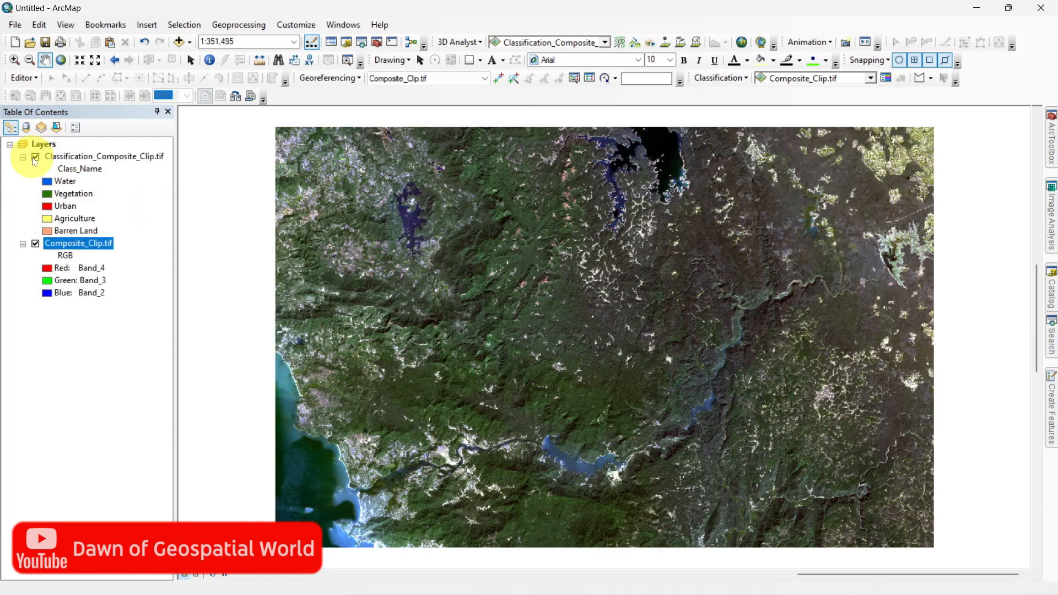
left_click(36, 156)
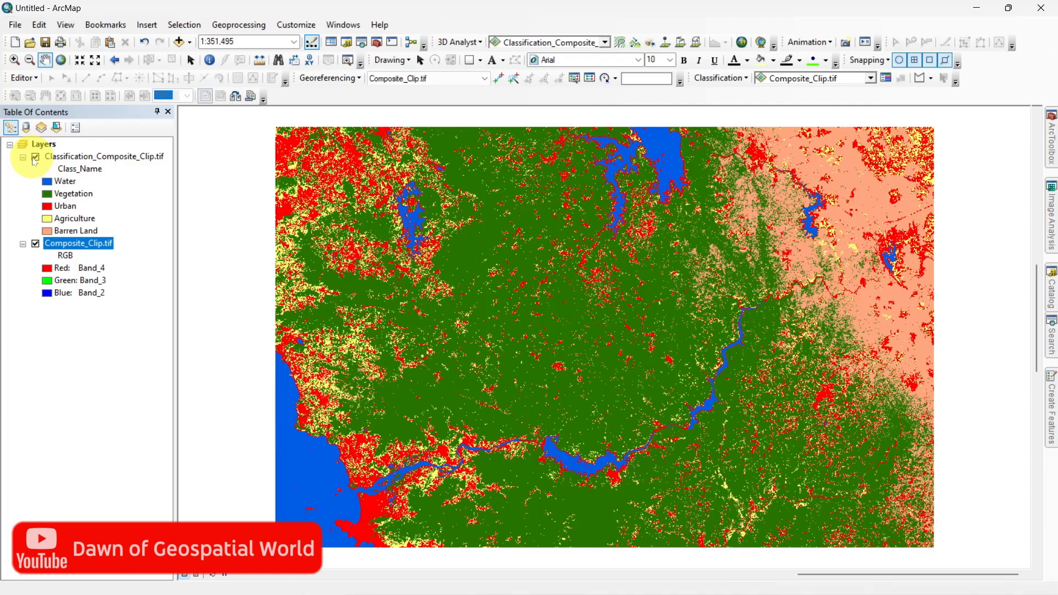
left_click(35, 156)
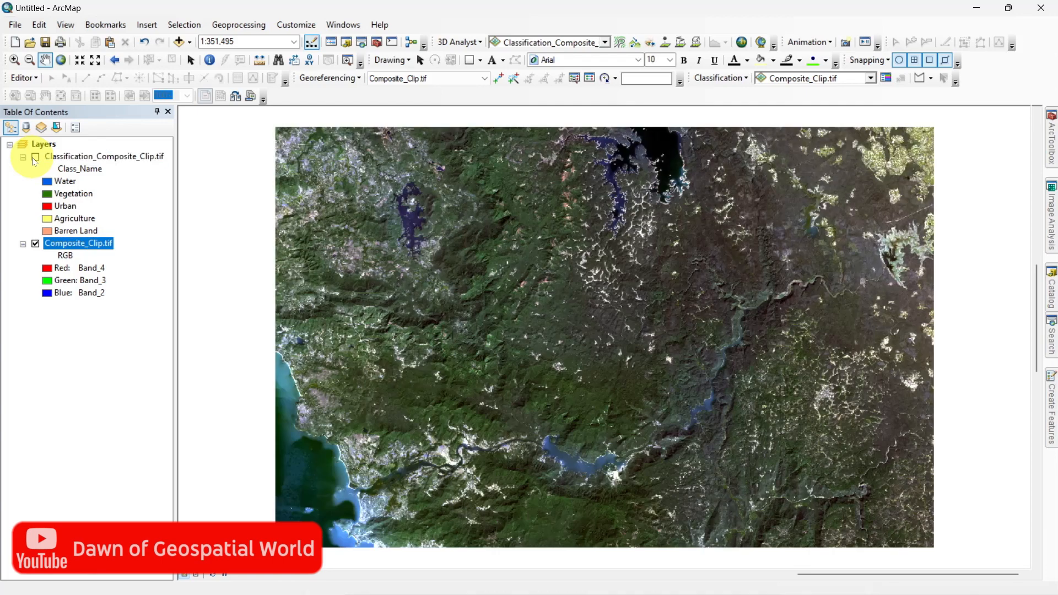
left_click(36, 156)
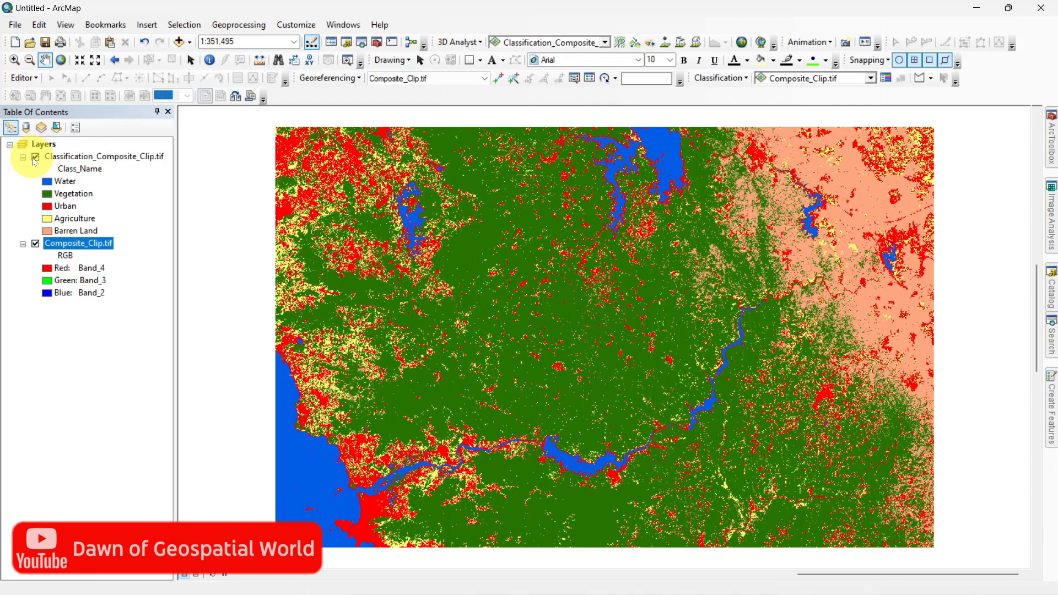